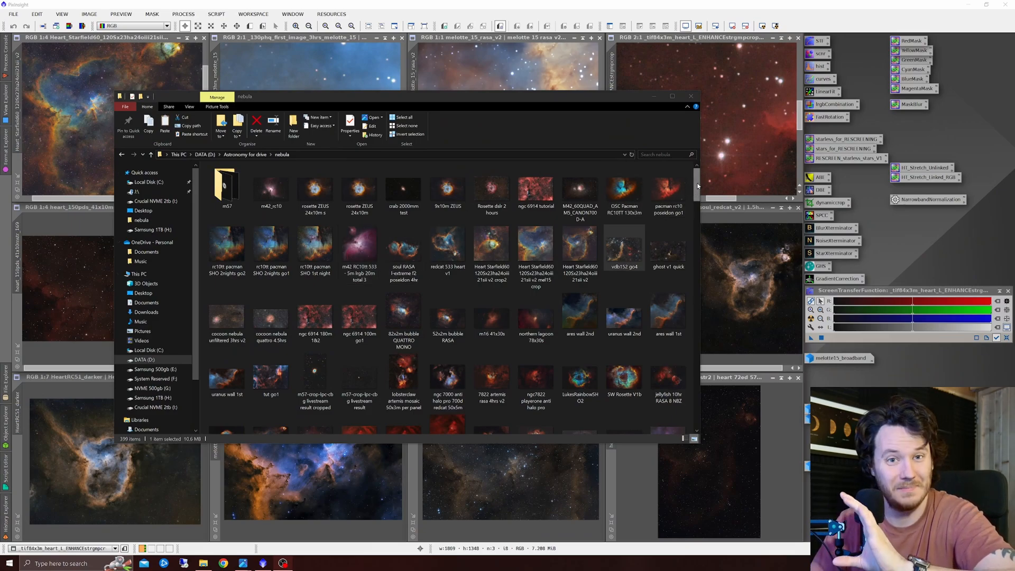
- Browse the photos, viewing NGC 6914 and the Bubble Nebula, then return to vdB 152
{"action": "scroll", "scroll_direction": "down", "scroll_amount": 3}
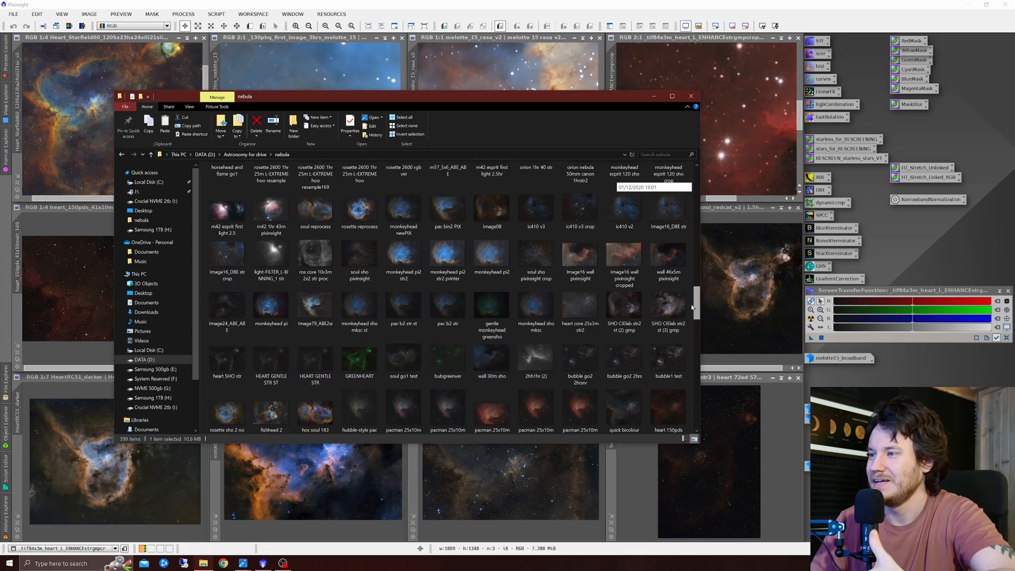
{"action": "scroll", "scroll_direction": "down", "scroll_amount": 3}
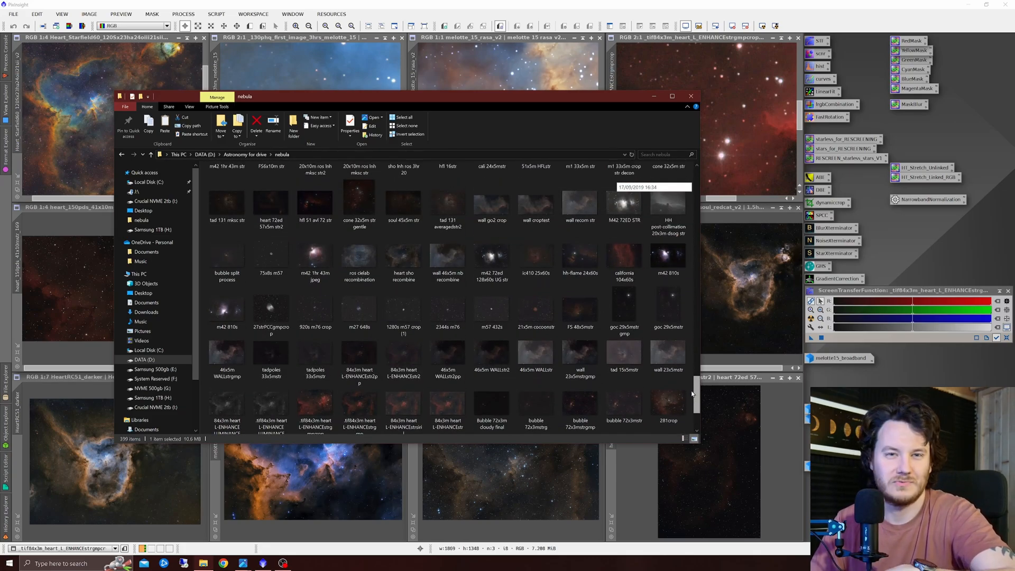
{"action": "scroll", "scroll_direction": "down", "scroll_amount": 3}
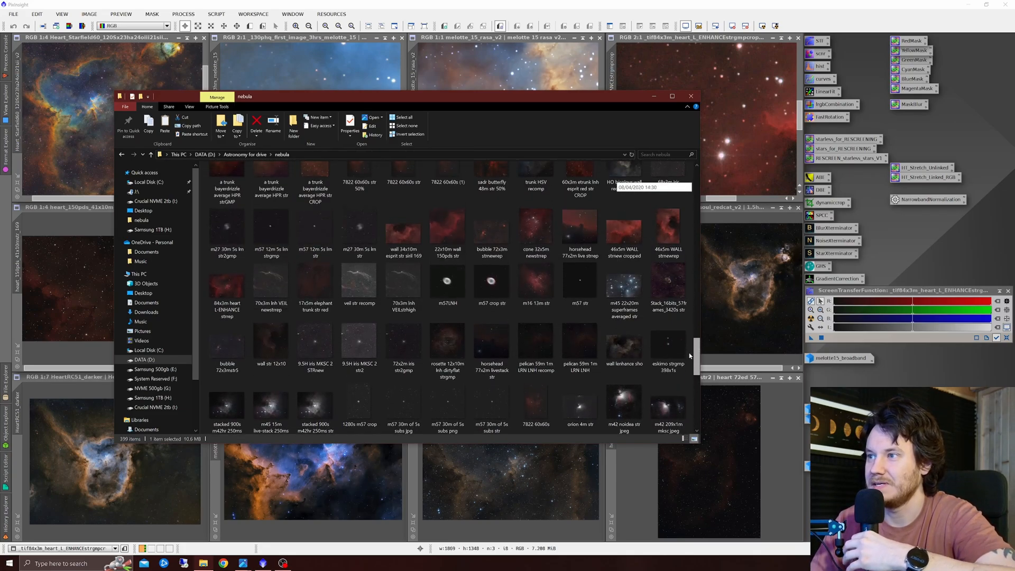
{"action": "scroll", "scroll_direction": "down", "scroll_amount": 3}
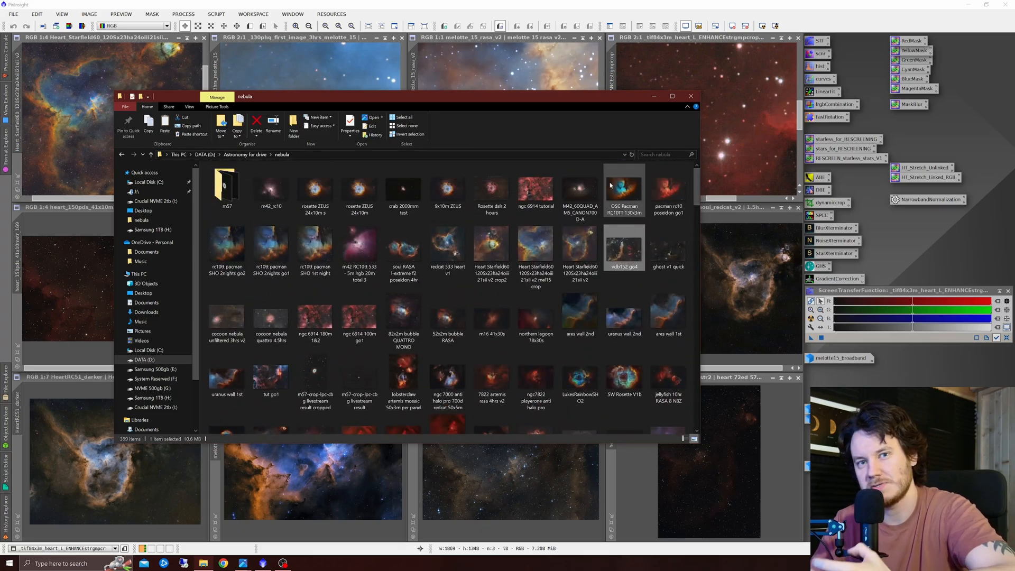
{"action": "mouse_move", "coordinate": [624, 186]}
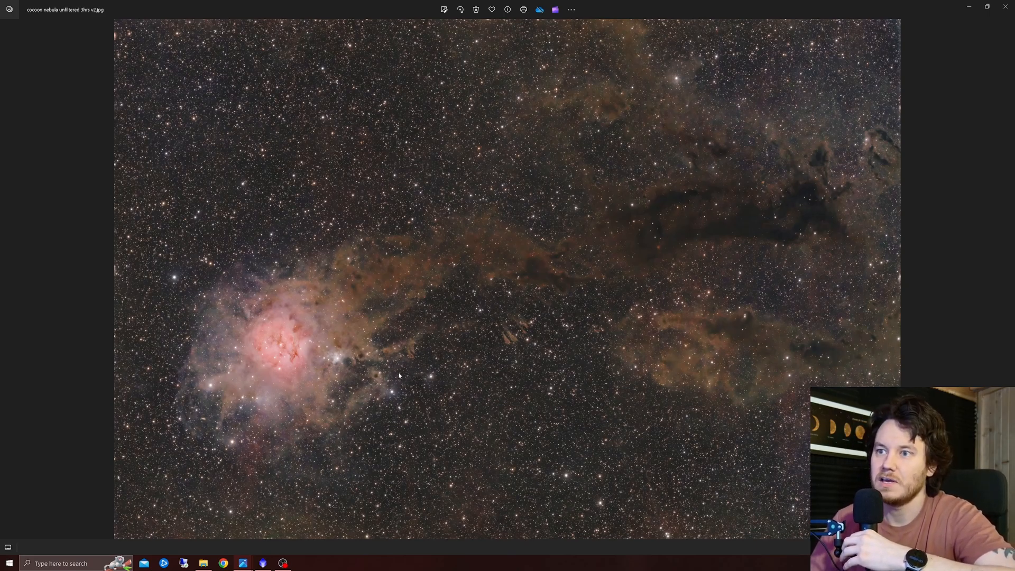
{"action": "mouse_move", "coordinate": [416, 373]}
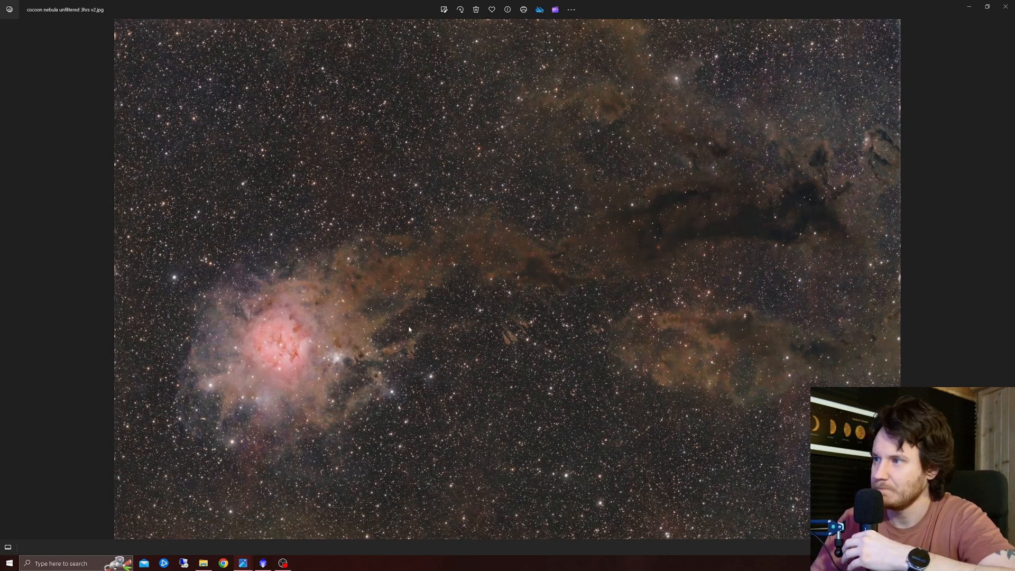
{"action": "mouse_move", "coordinate": [240, 562]}
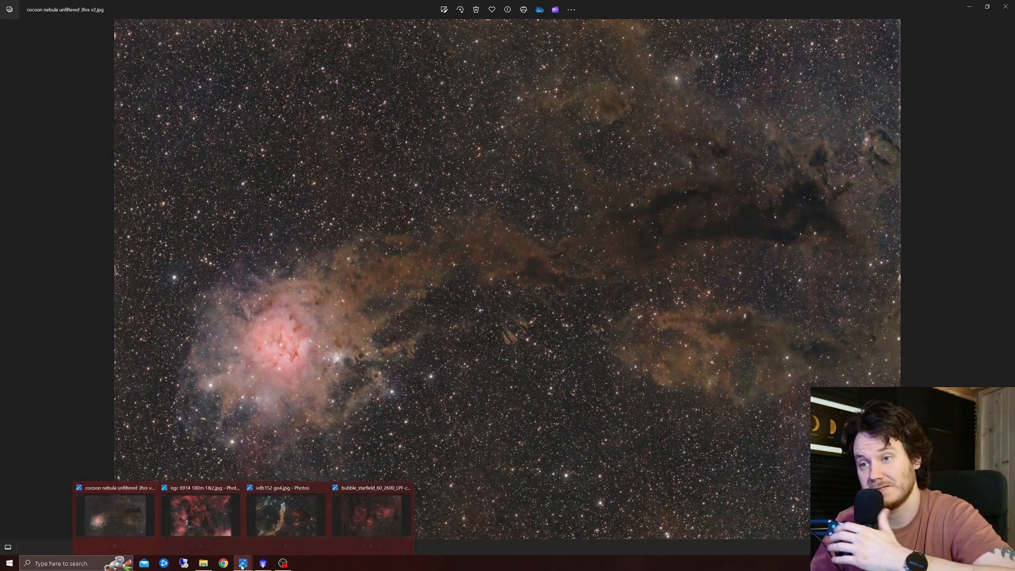
{"action": "left_click", "coordinate": [193, 520]}
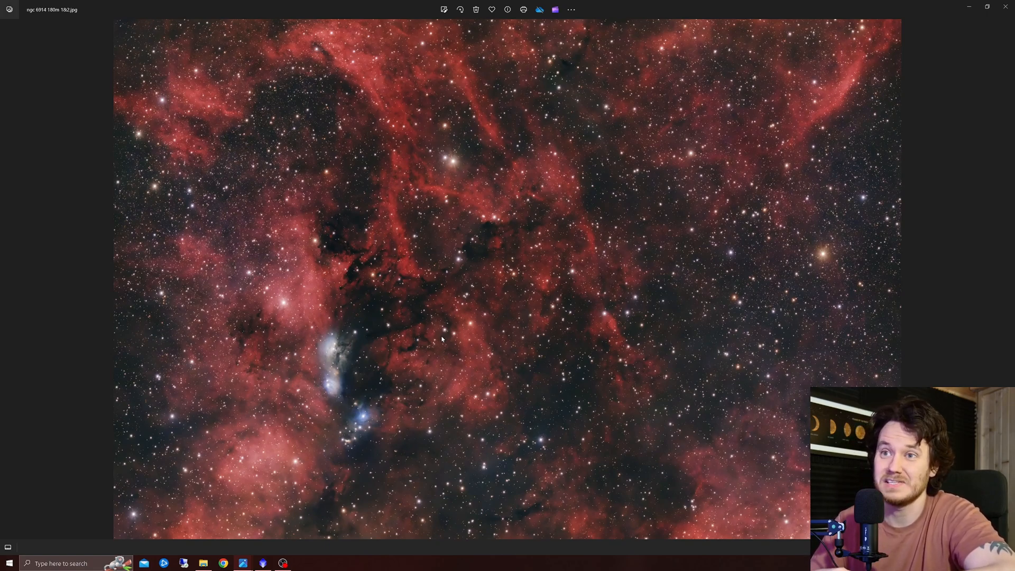
{"action": "mouse_move", "coordinate": [420, 322]}
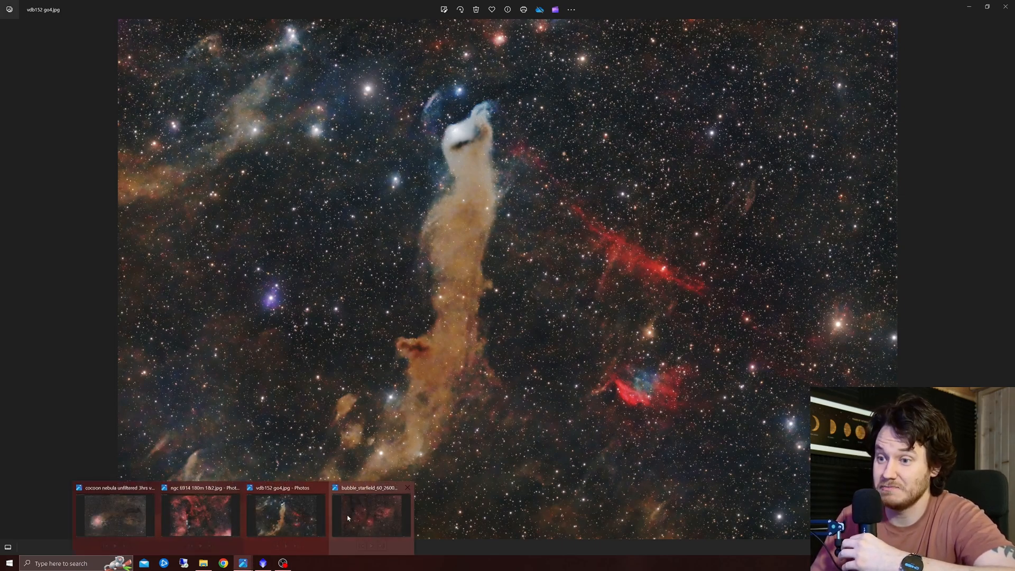
{"action": "left_click", "coordinate": [370, 520]}
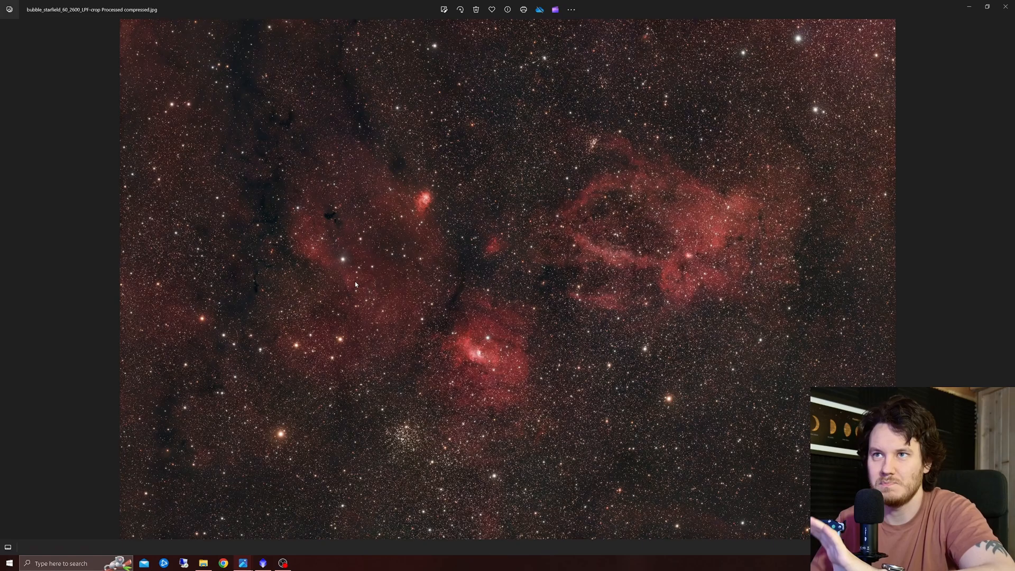
{"action": "mouse_move", "coordinate": [419, 435]}
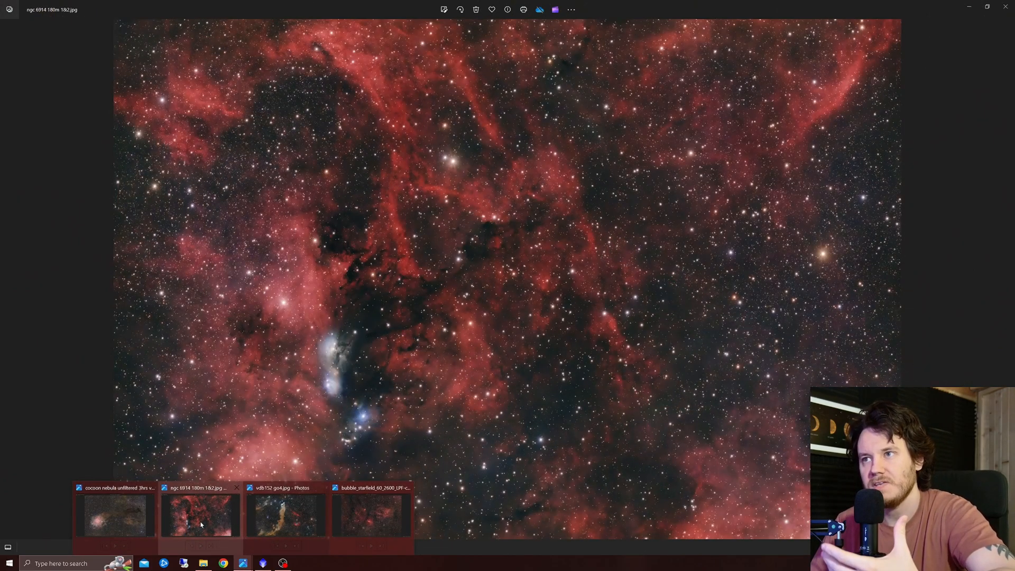
{"action": "left_click", "coordinate": [278, 520]}
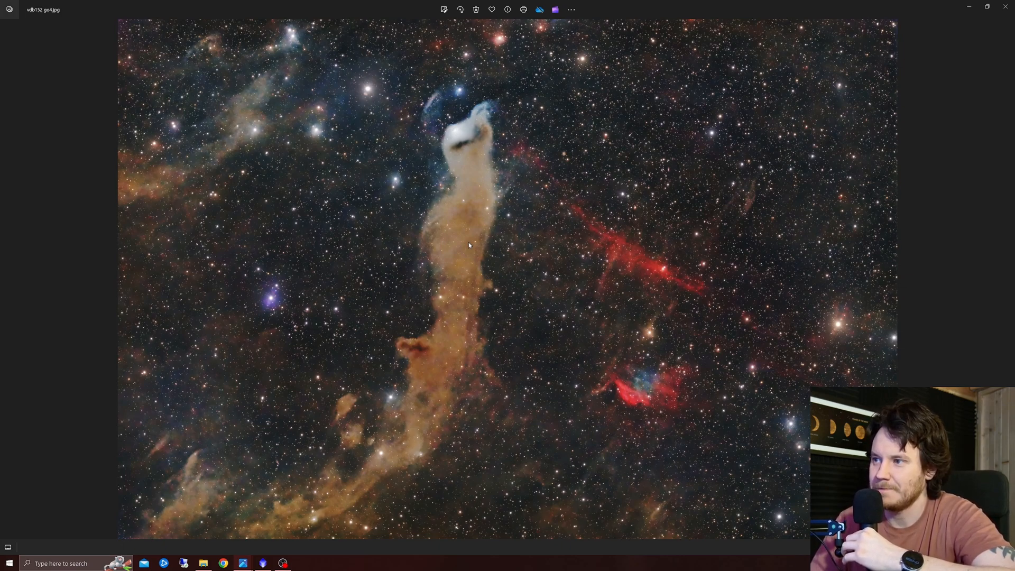
{"action": "mouse_move", "coordinate": [473, 247]}
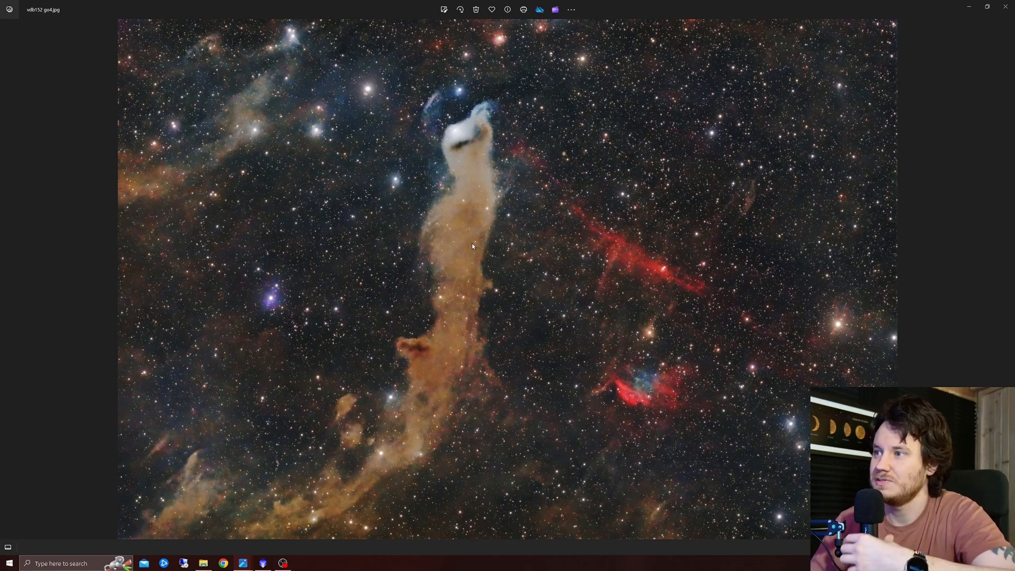
{"action": "mouse_move", "coordinate": [450, 110]}
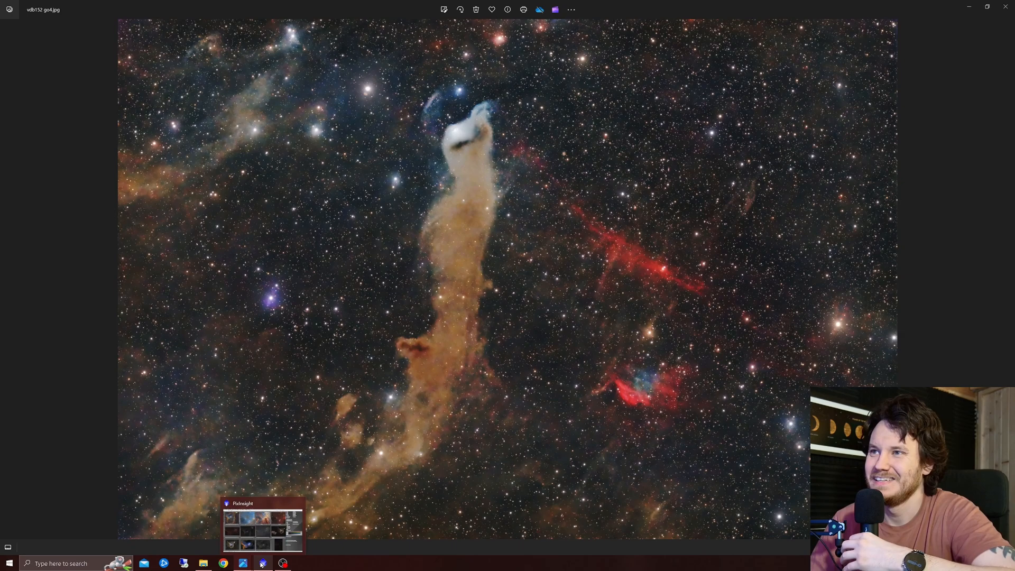
- Switch to PixInsight and select the first three-hour Melotte 15 image window
{"action": "left_click", "coordinate": [263, 563]}
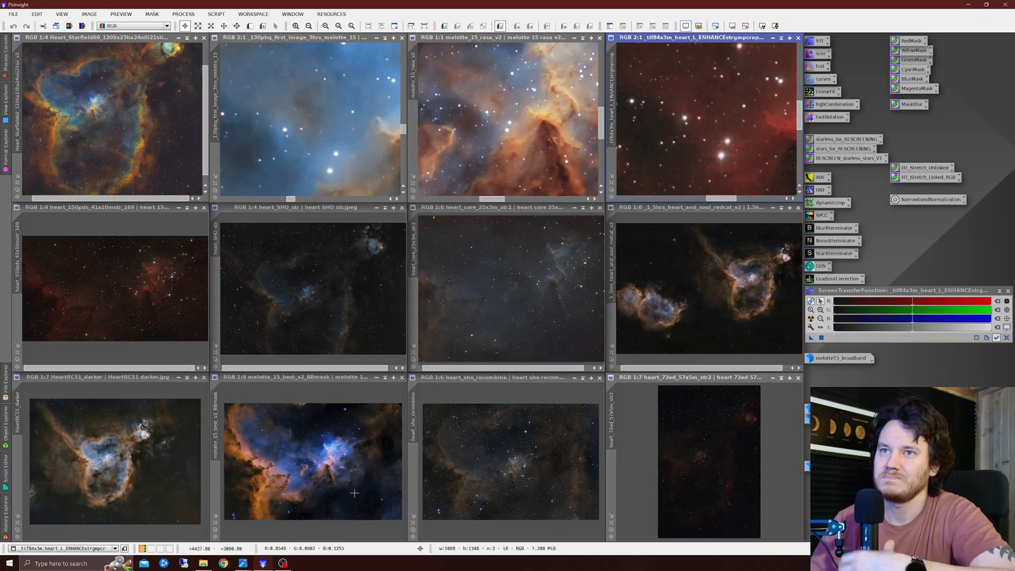
{"action": "left_click", "coordinate": [489, 38]}
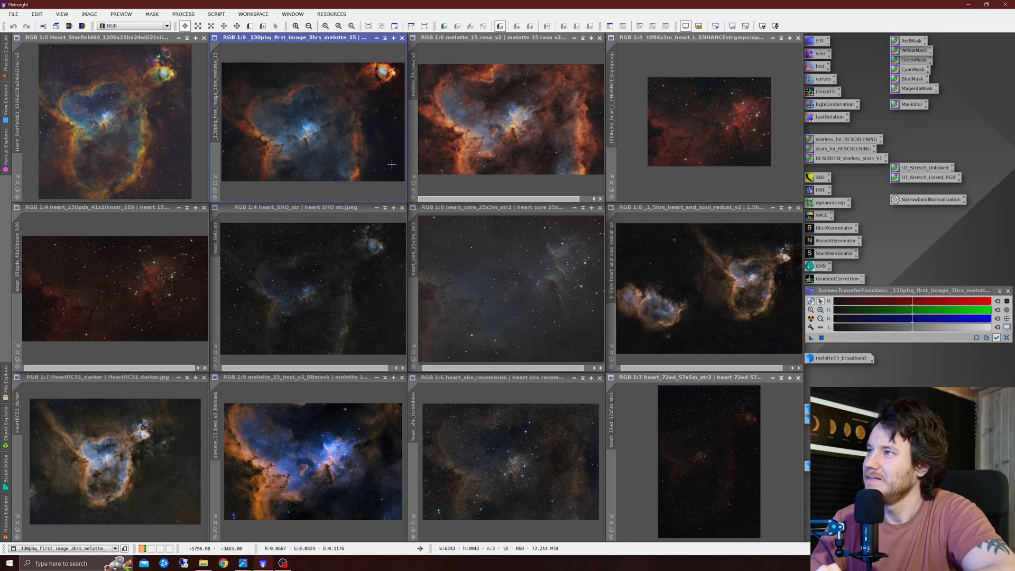
{"action": "mouse_move", "coordinate": [714, 101]}
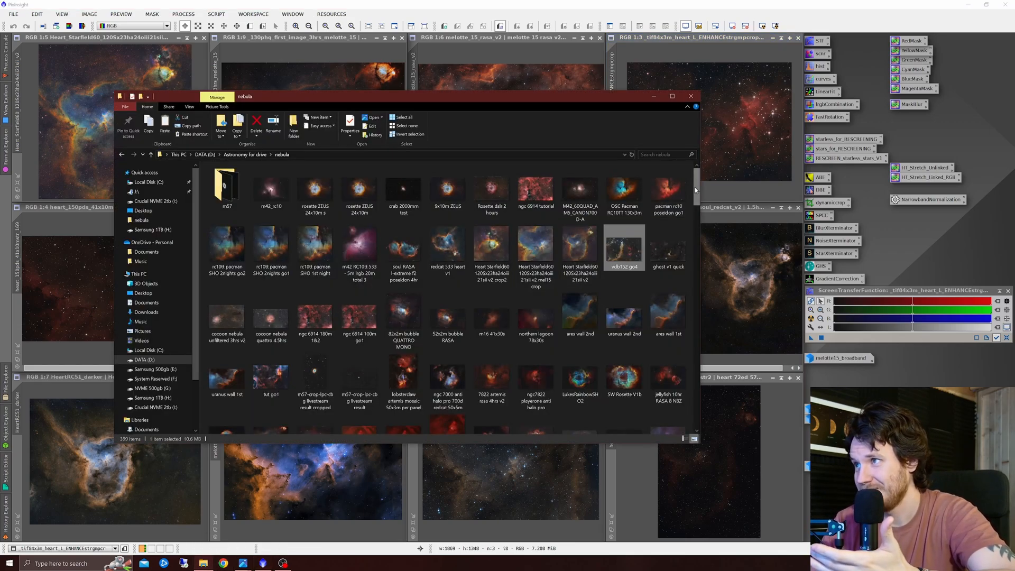
- Scroll through the nebula folder's astrophoto thumbnails and select an image
{"action": "scroll", "scroll_direction": "down", "scroll_amount": 3}
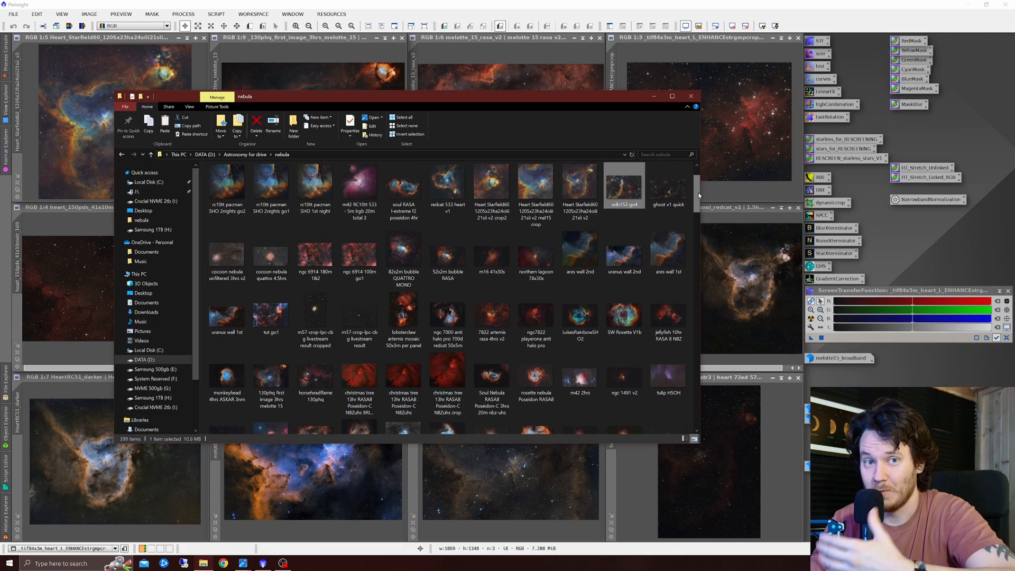
{"action": "left_click", "coordinate": [579, 186]}
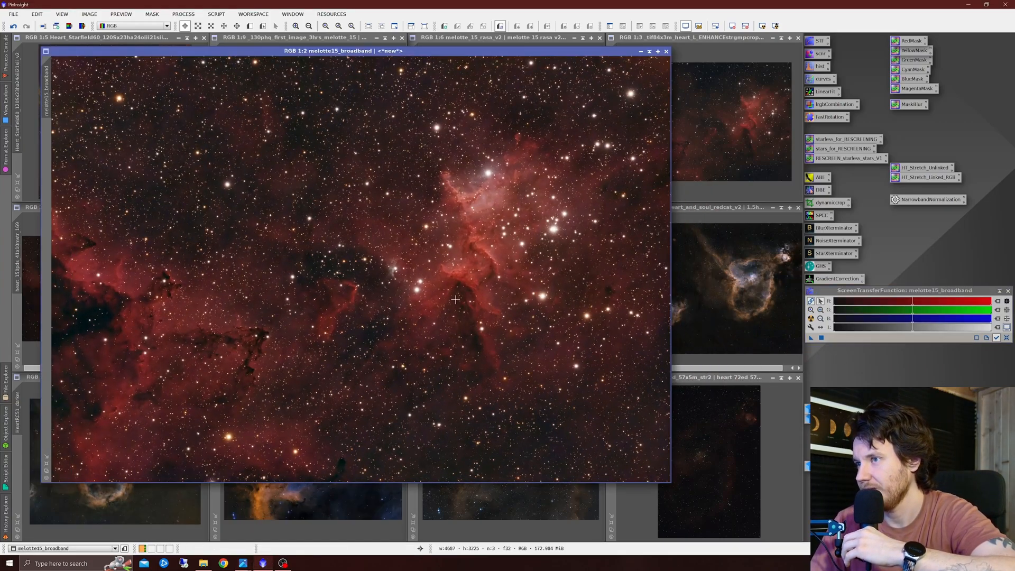
{"action": "mouse_move", "coordinate": [603, 324]}
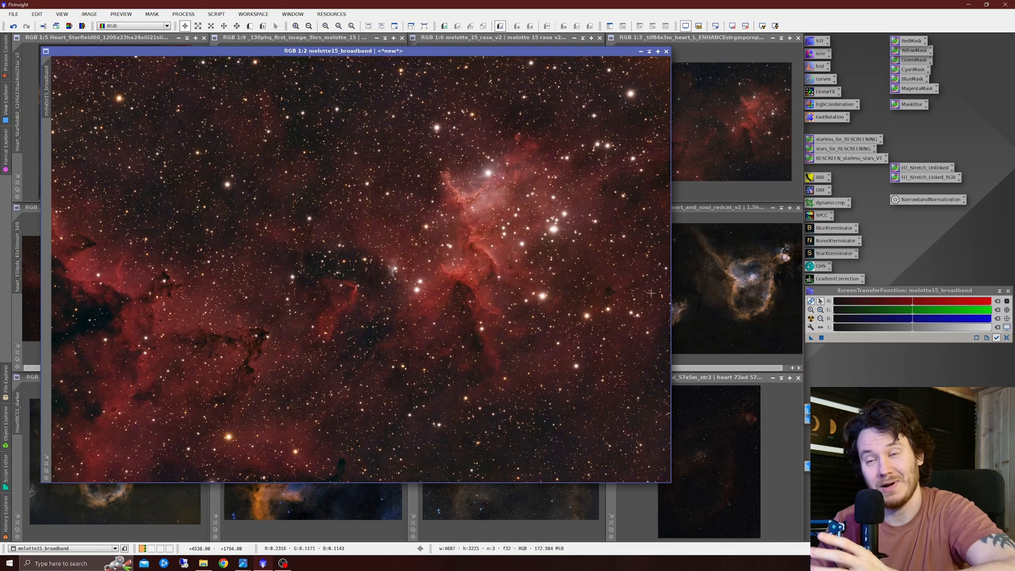
{"action": "mouse_move", "coordinate": [442, 251]}
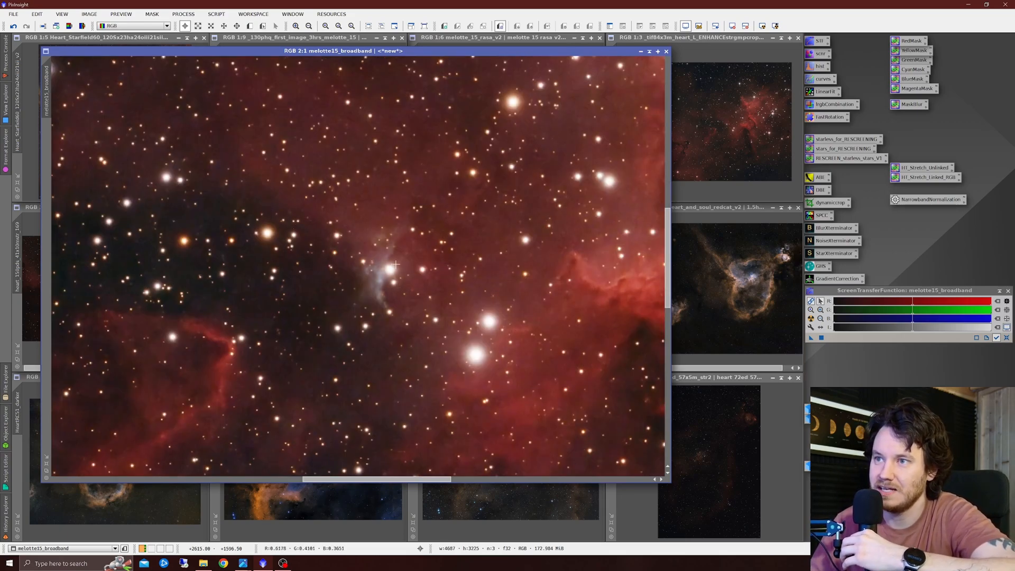
{"action": "mouse_move", "coordinate": [369, 303]}
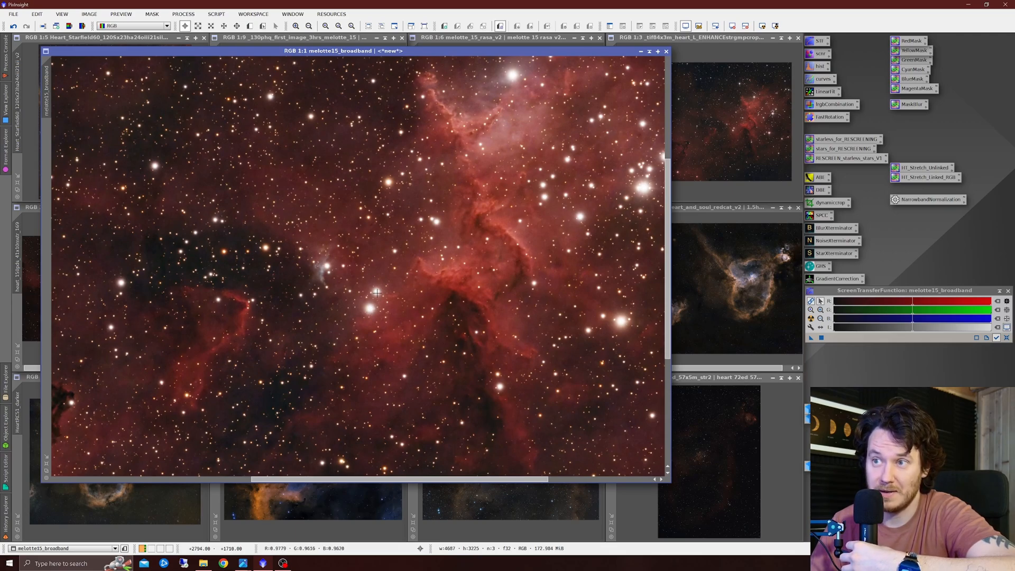
{"action": "mouse_move", "coordinate": [335, 246]}
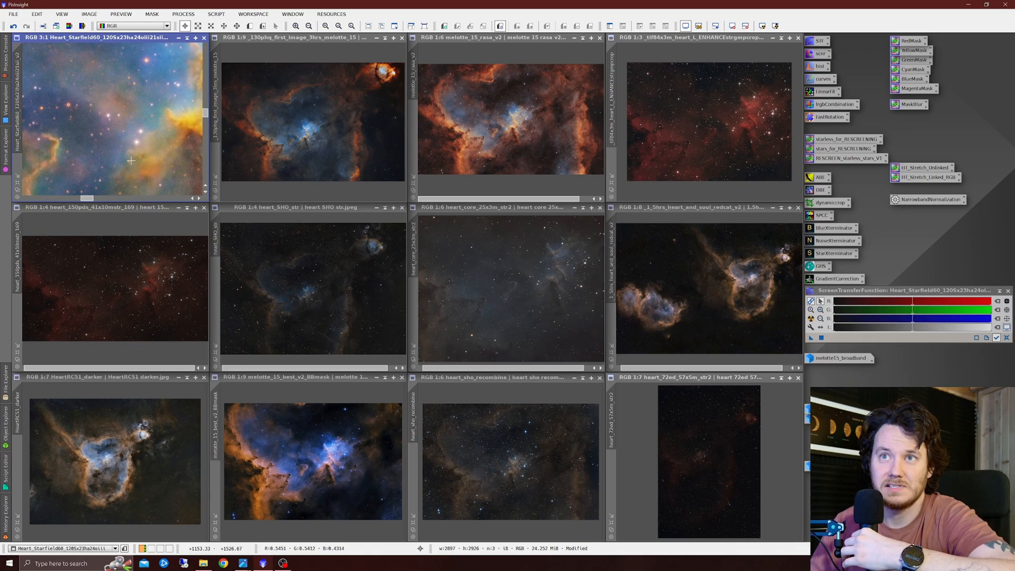
{"action": "left_click", "coordinate": [311, 37]}
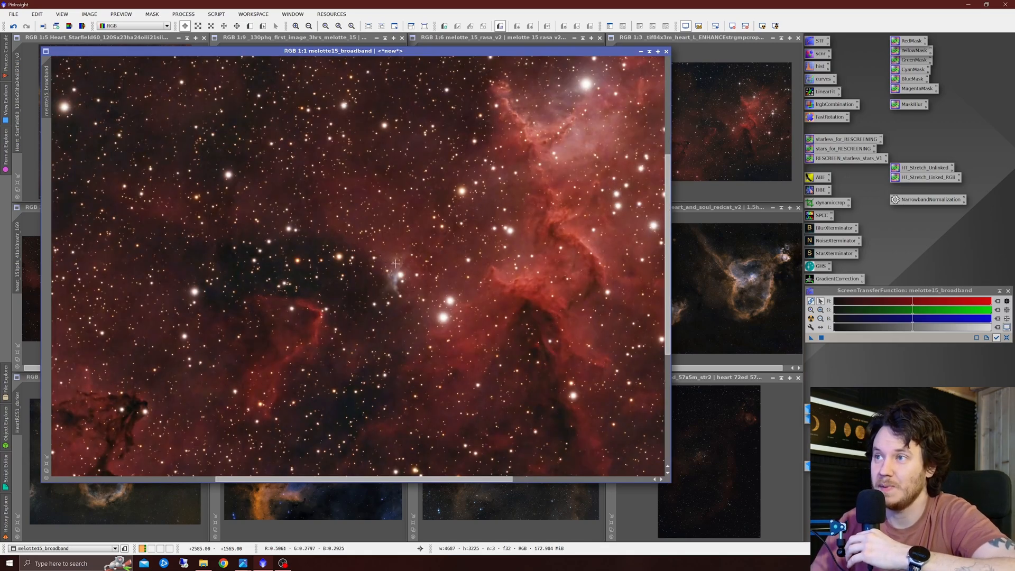
{"action": "mouse_move", "coordinate": [412, 280]}
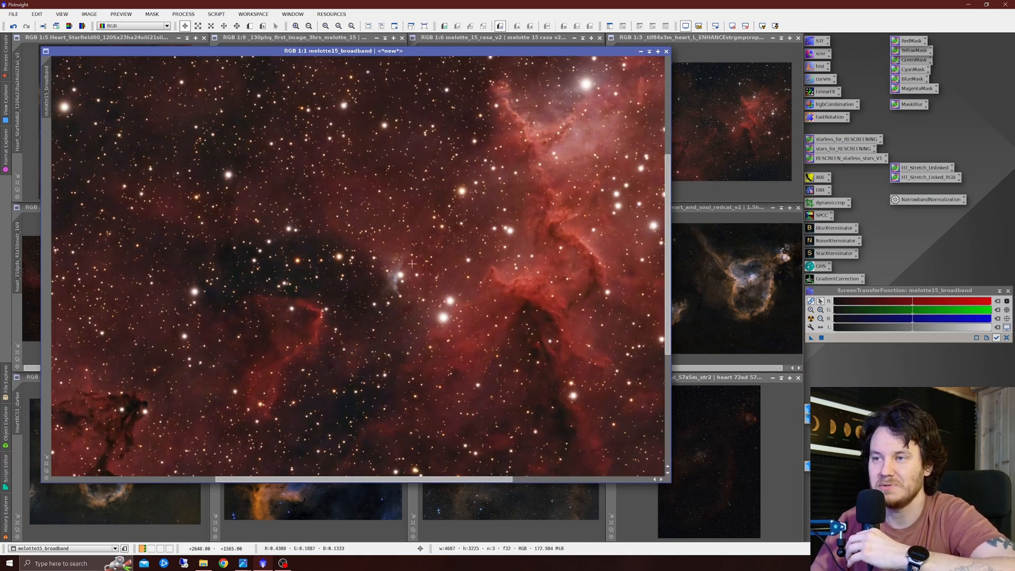